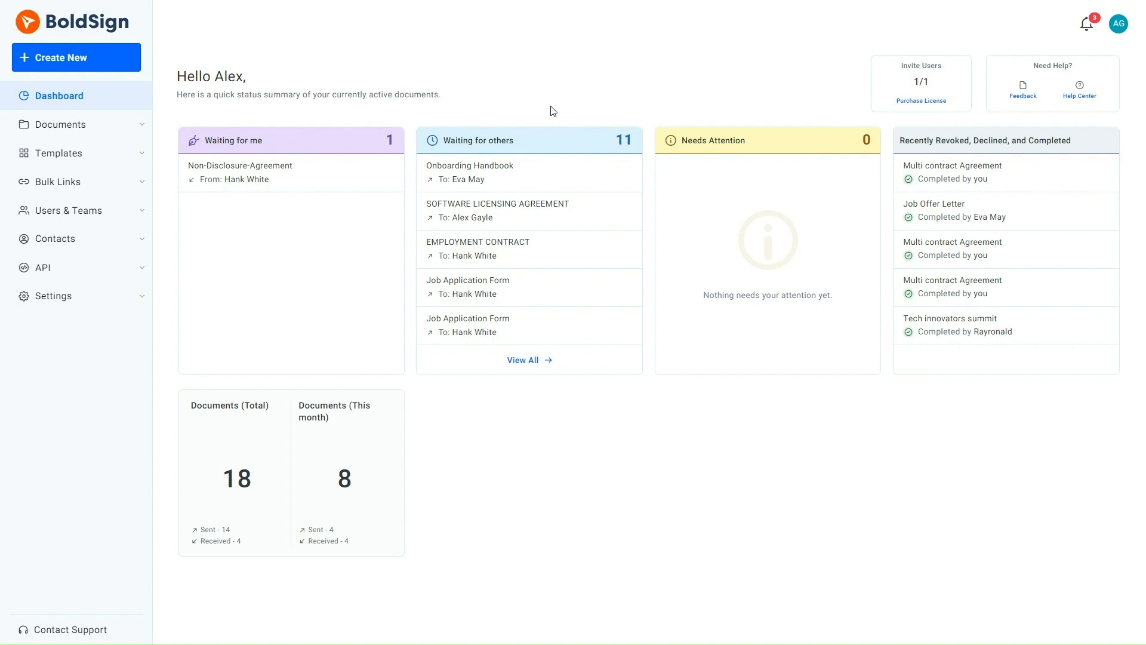
# Create a new document signing request and upload Job Offer Letter.pdf
pyautogui.click(75, 58)
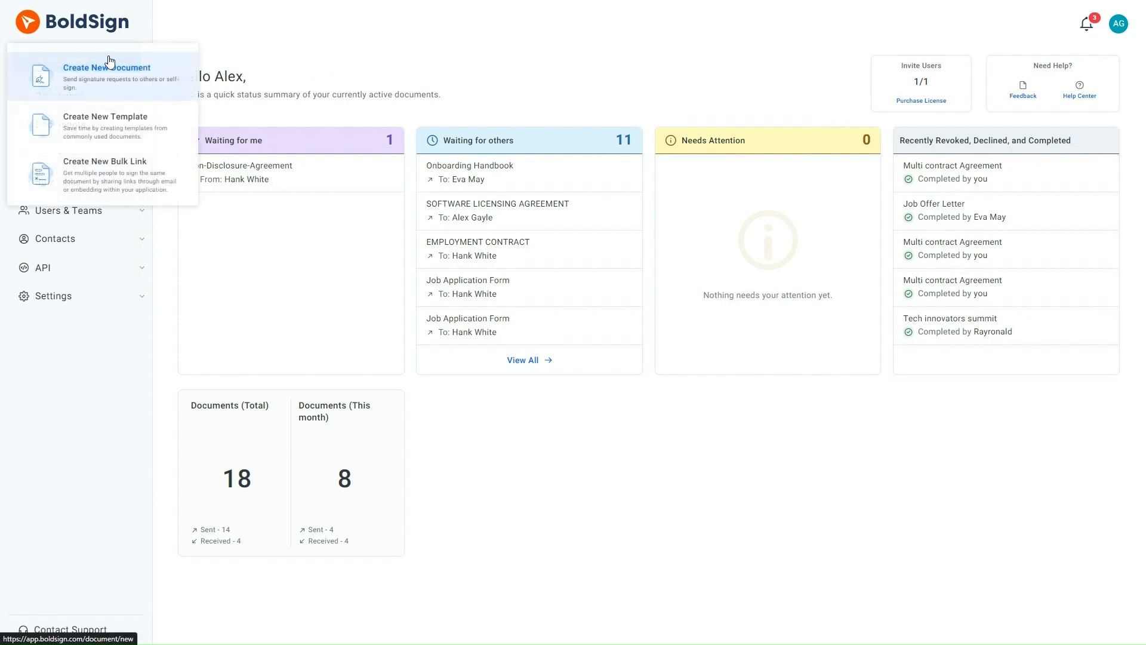
pyautogui.click(106, 74)
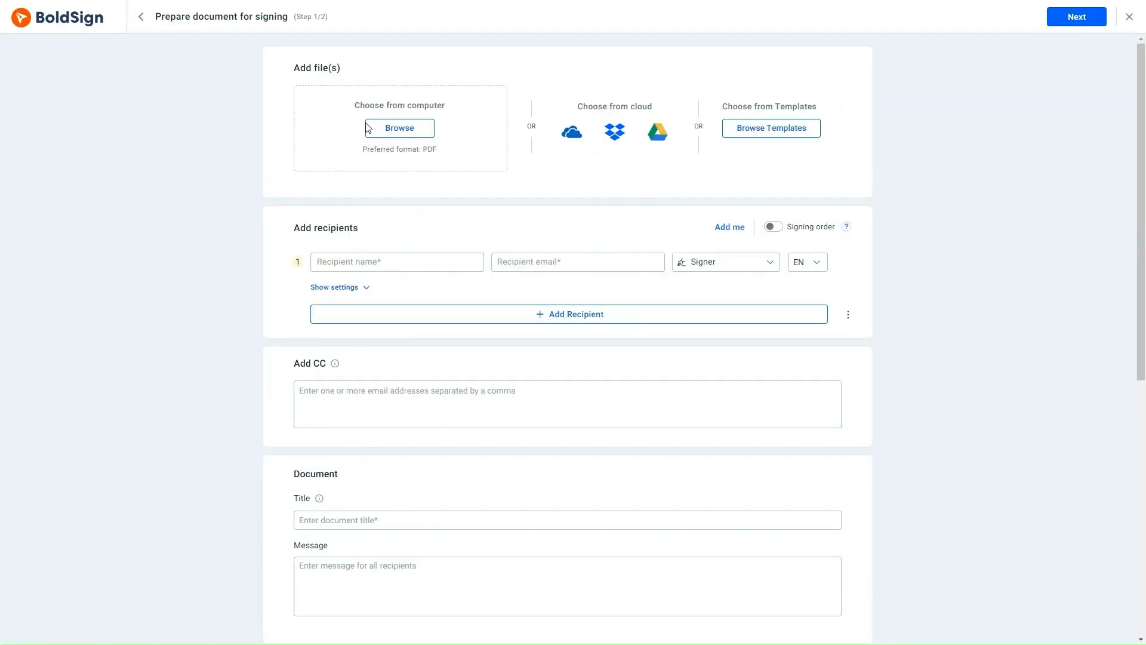
pyautogui.click(398, 128)
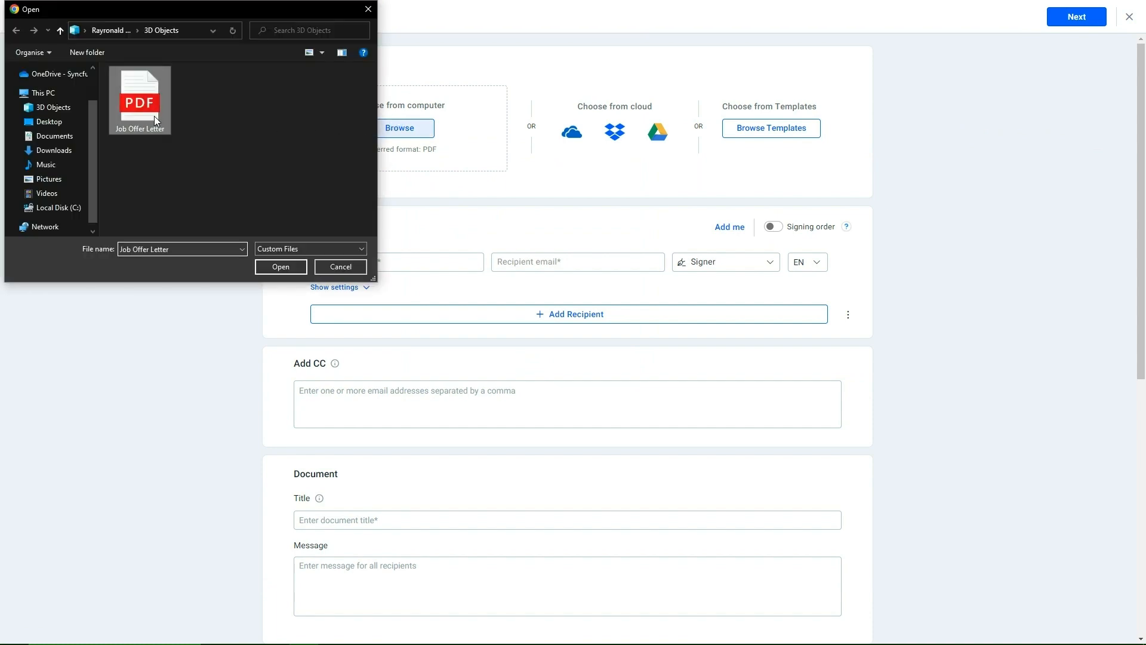
pyautogui.click(280, 267)
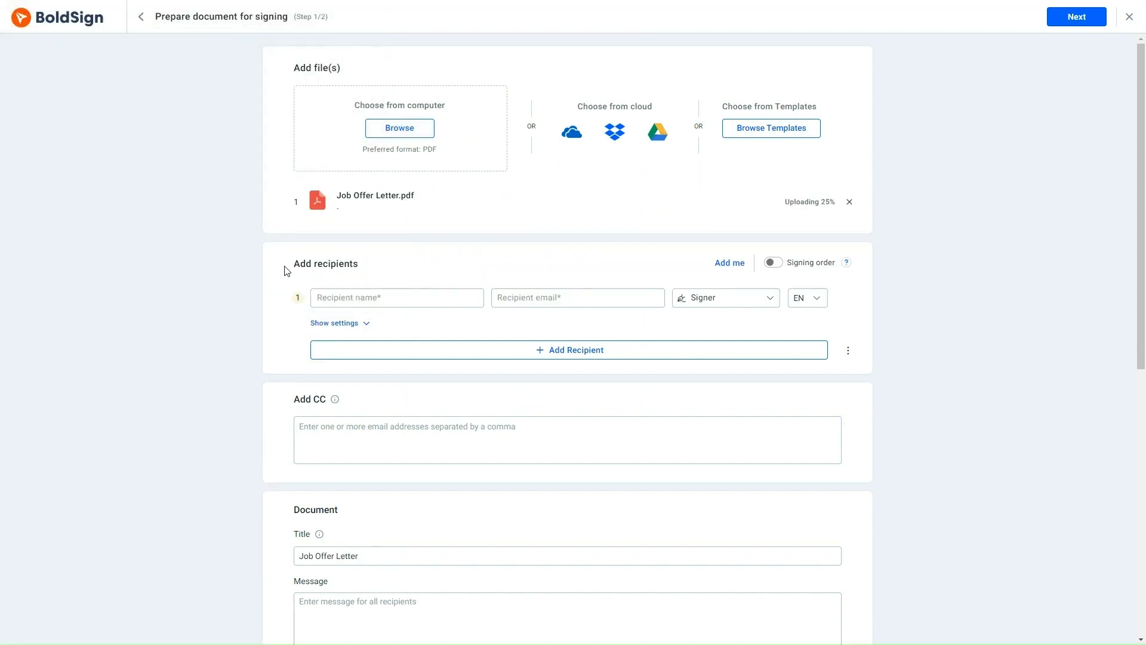
pyautogui.click(397, 297)
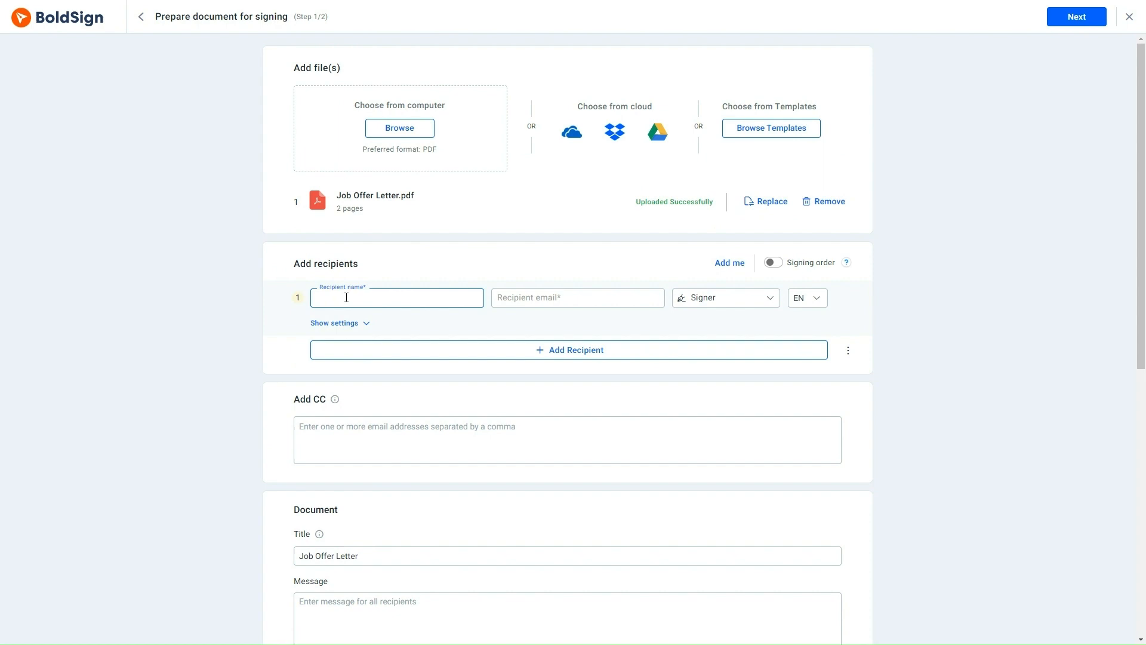
pyautogui.write('Eva')
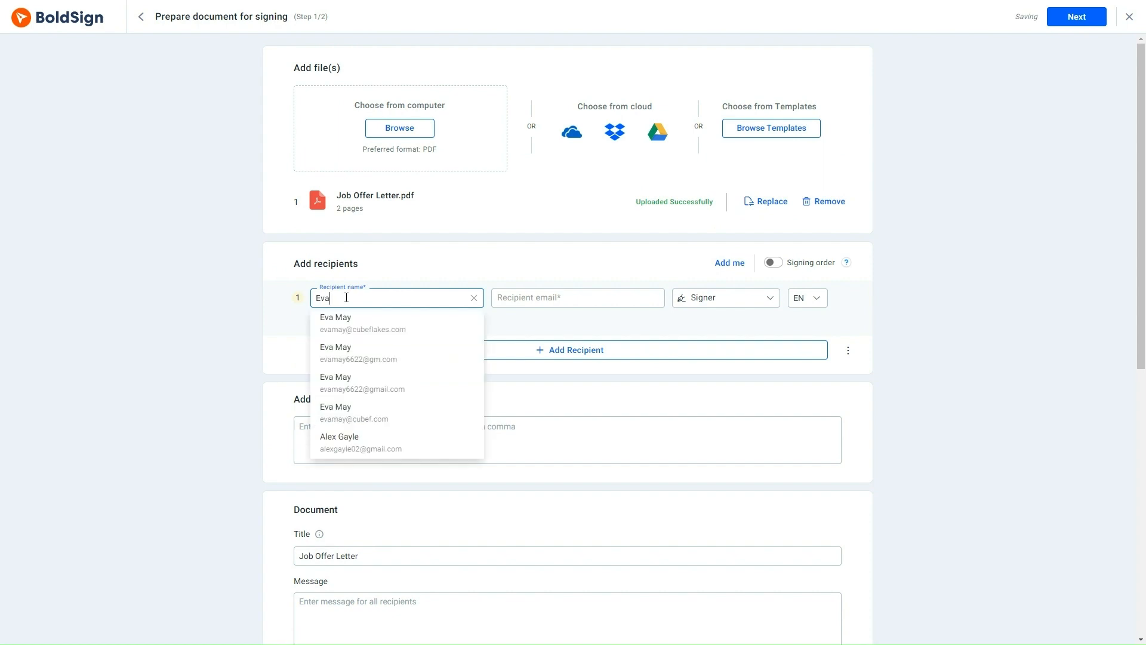
pyautogui.click(362, 384)
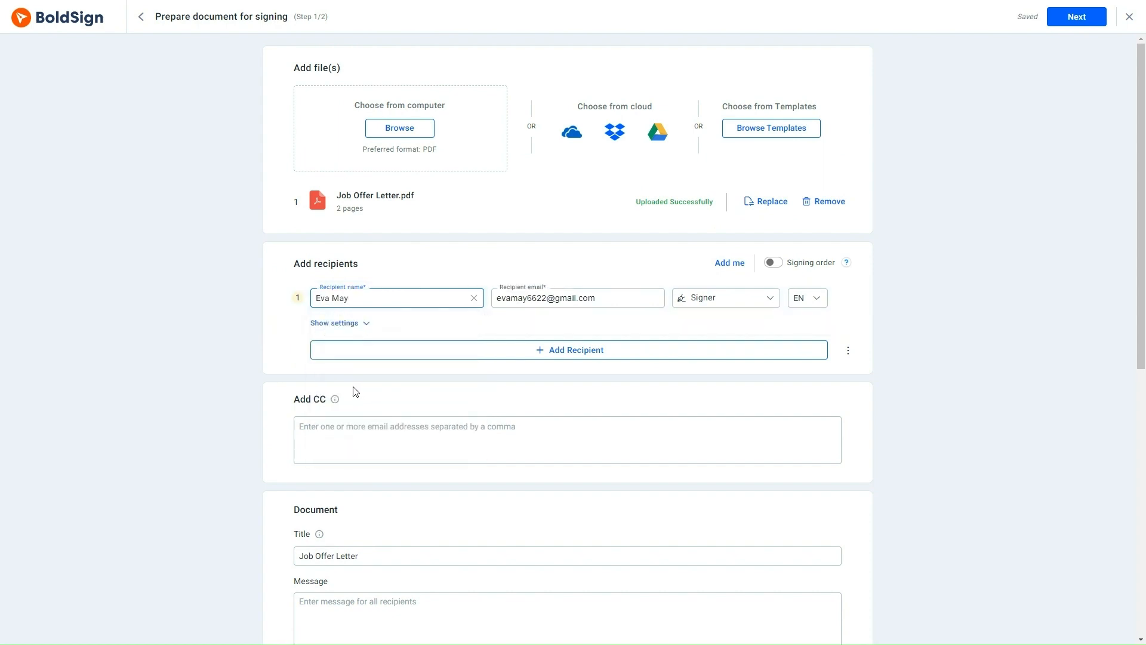
# Add the message "Please print and sign this document." to the request
pyautogui.scroll(-3)
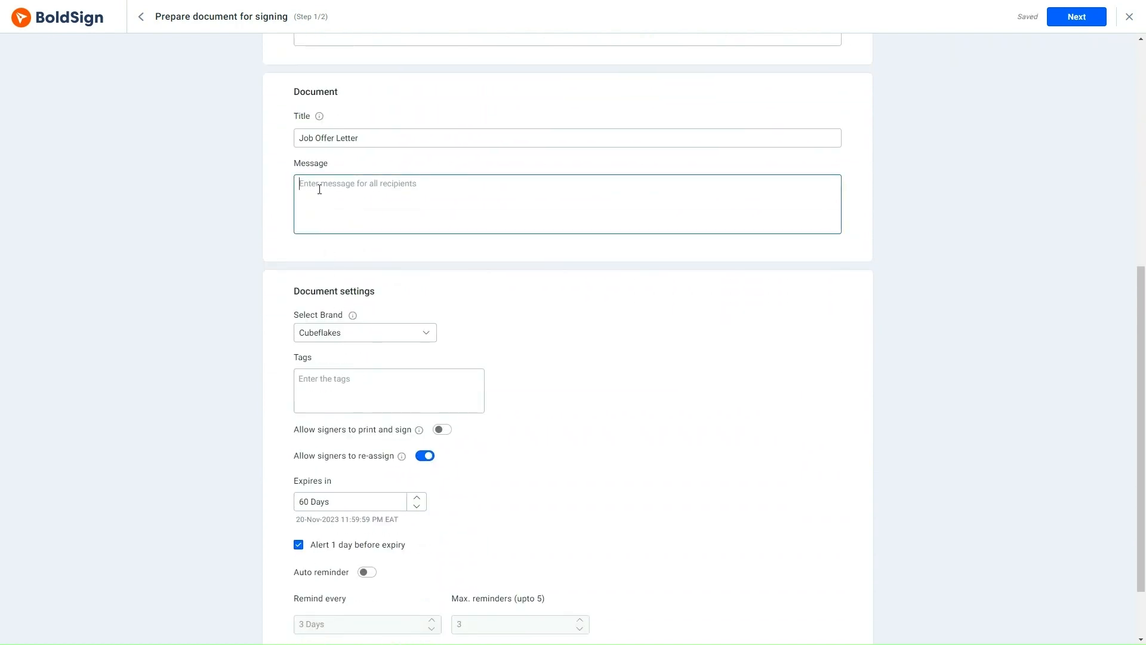
pyautogui.write('Please p')
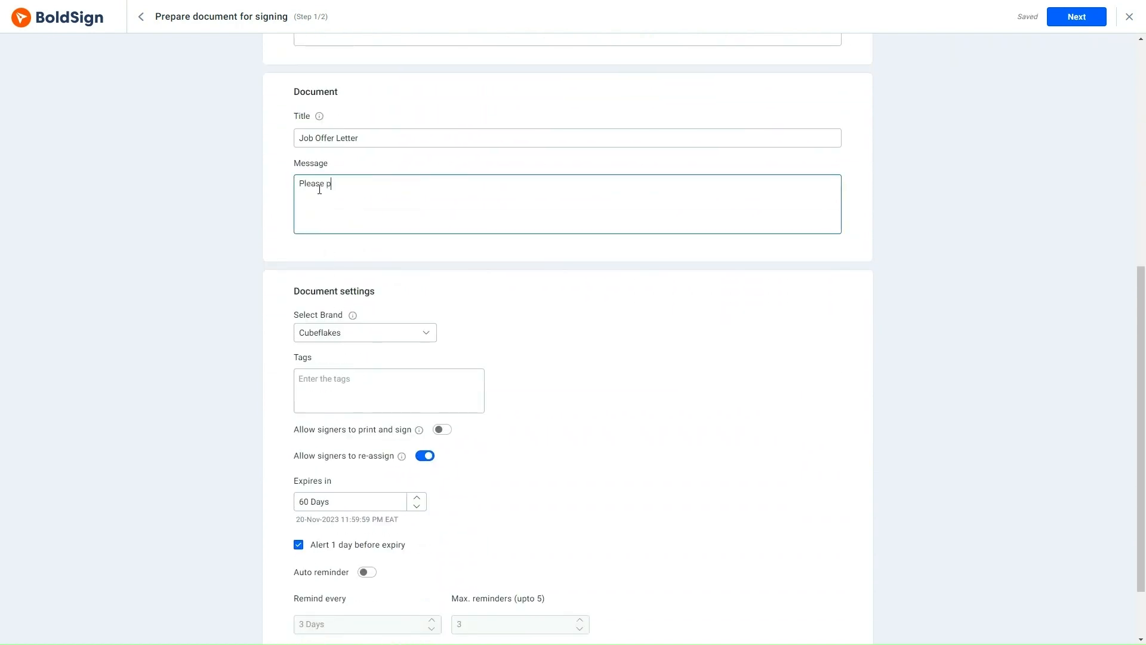
pyautogui.write('rint and sign this d')
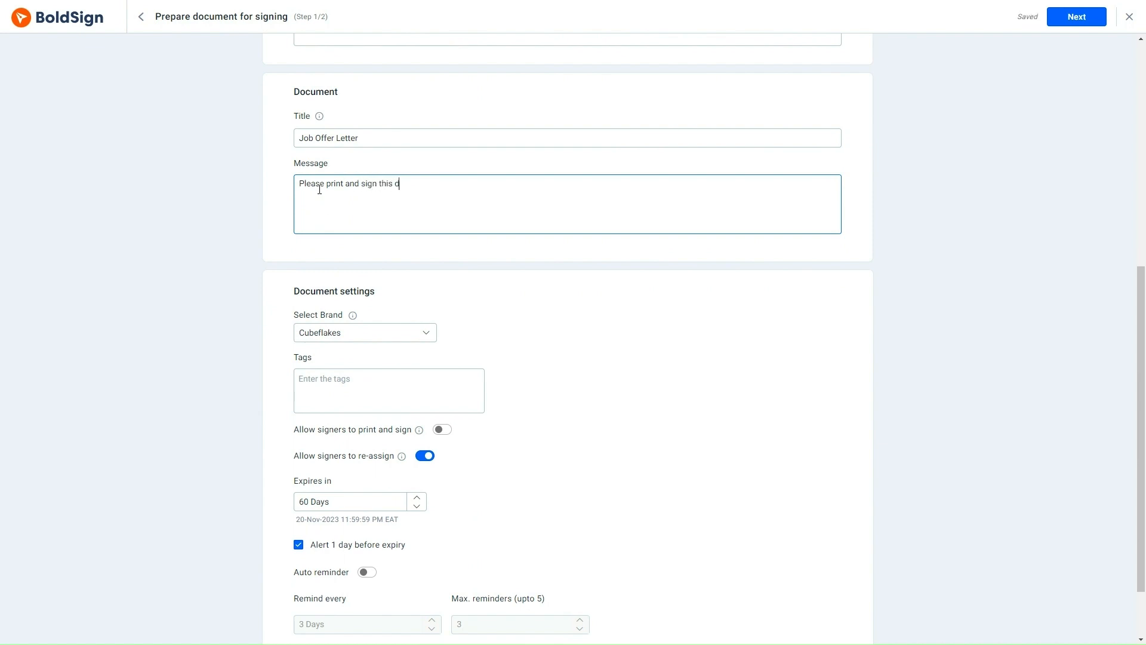
pyautogui.write('ocument.')
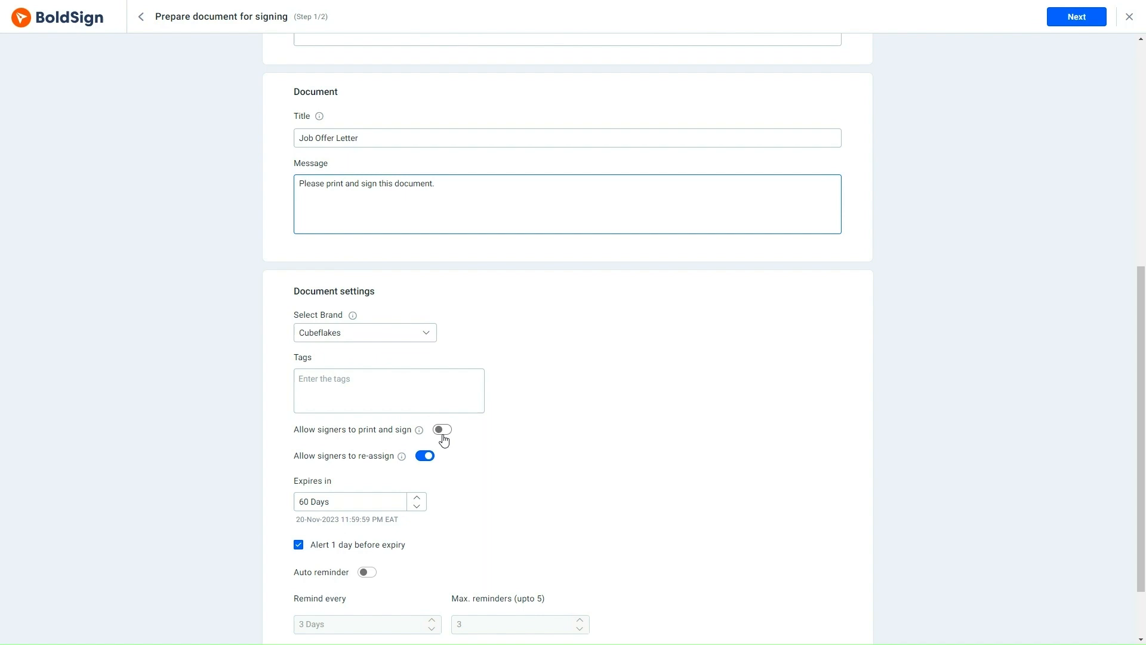
# Allow signers to print and sign, then continue to field configuration
pyautogui.click(441, 429)
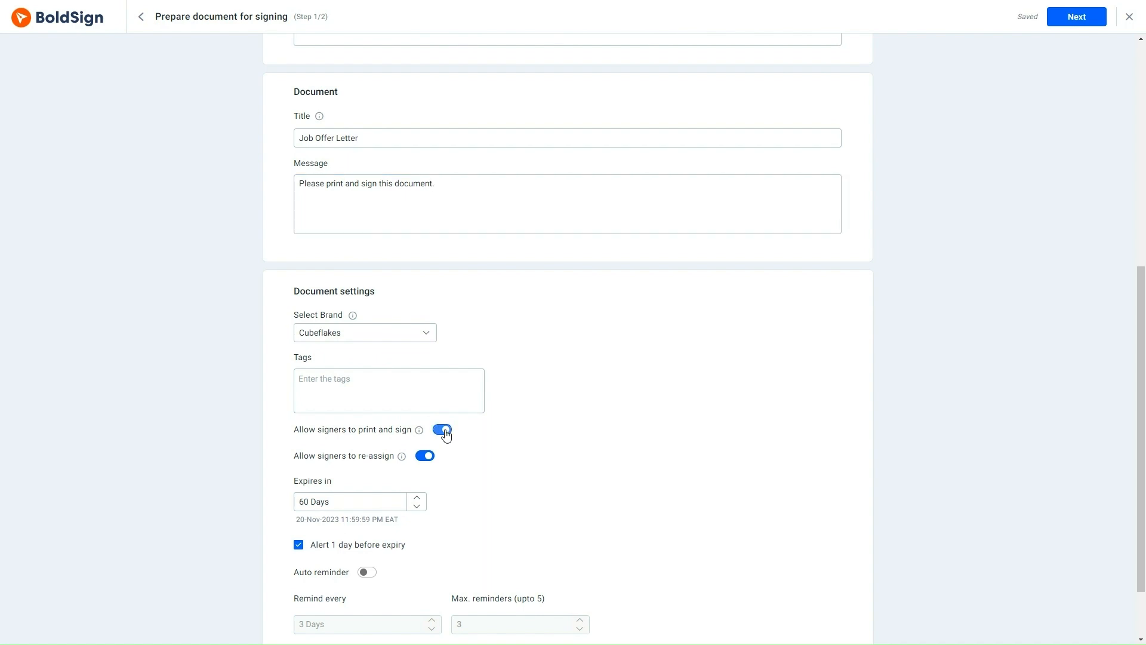
pyautogui.click(442, 428)
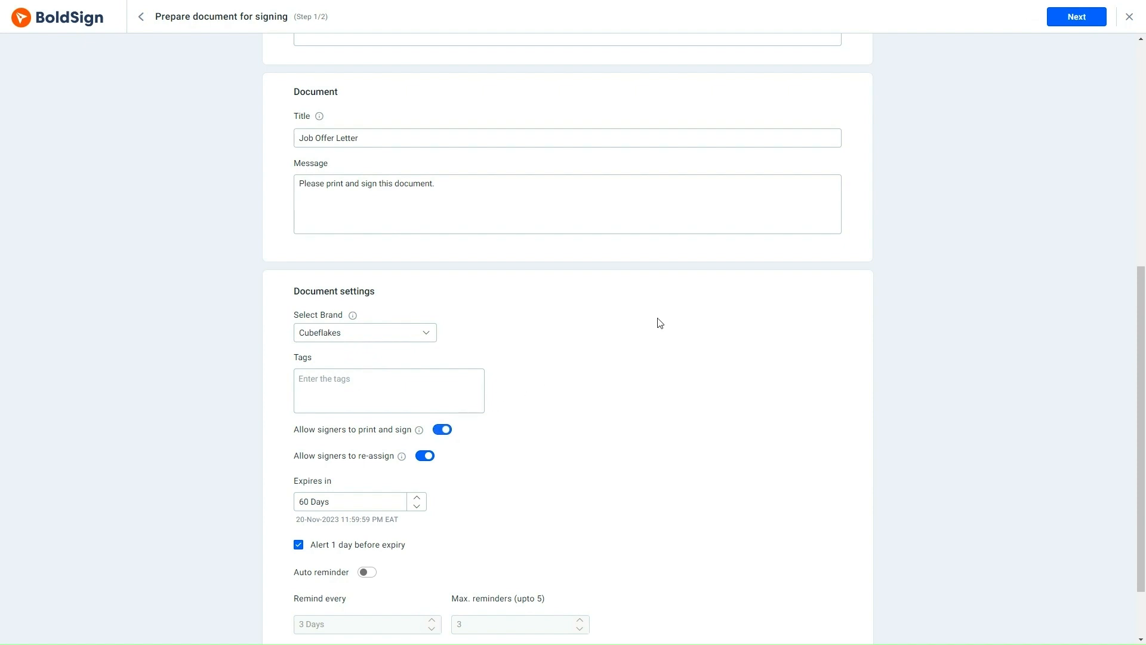
pyautogui.click(1076, 16)
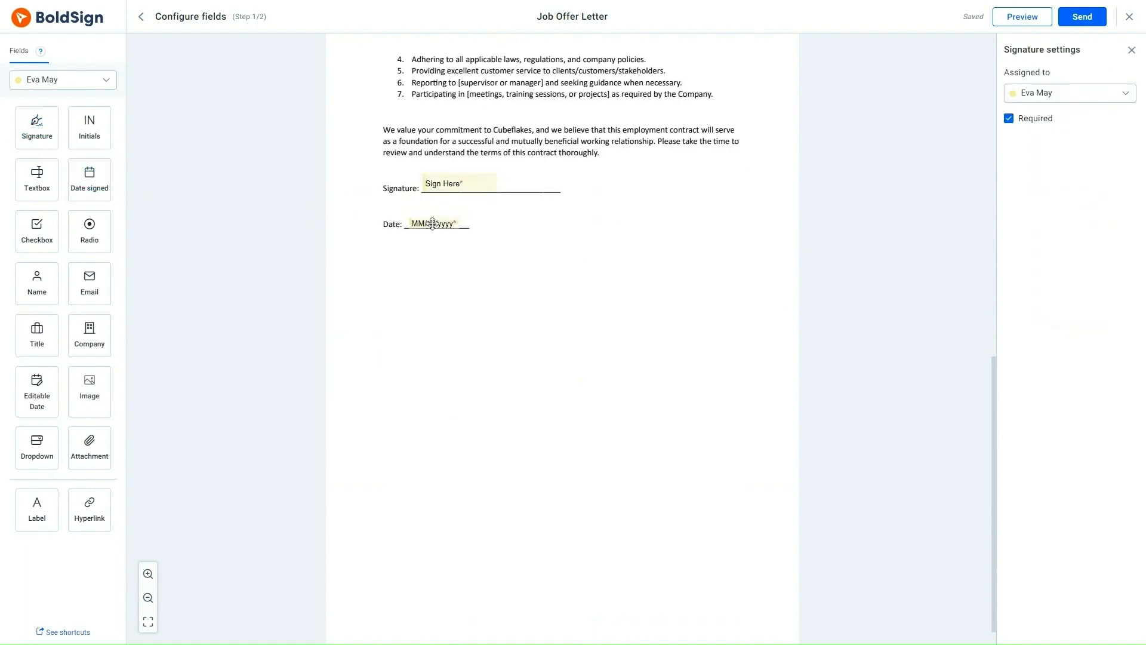
pyautogui.click(435, 223)
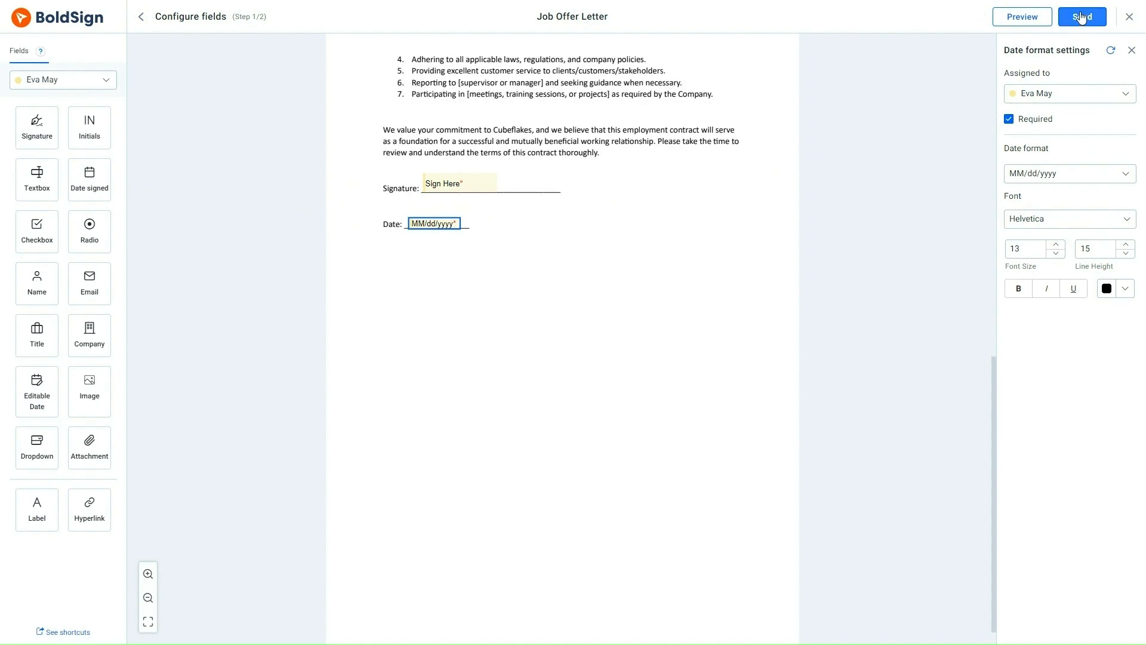
pyautogui.click(1082, 15)
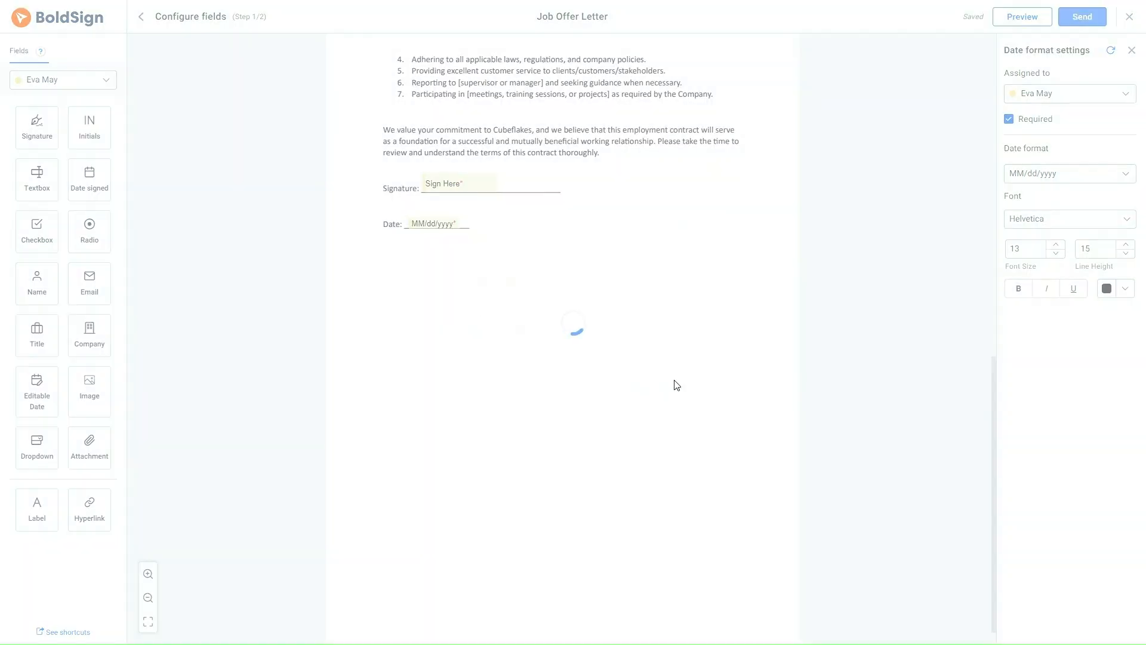
pyautogui.click(1082, 16)
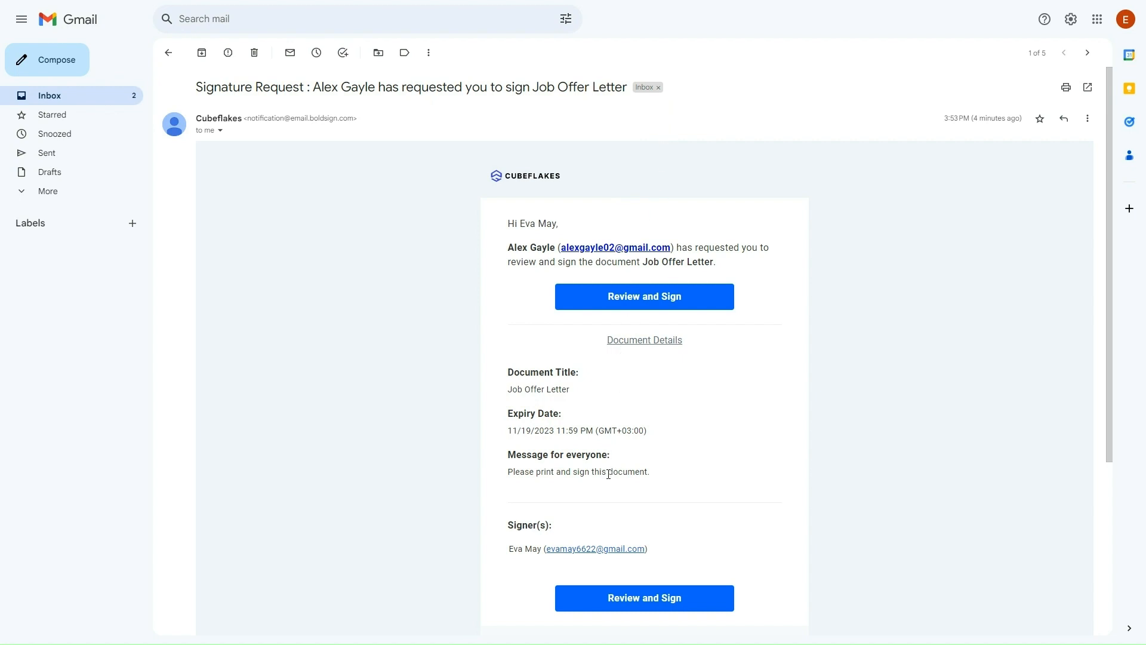
pyautogui.moveTo(609, 472)
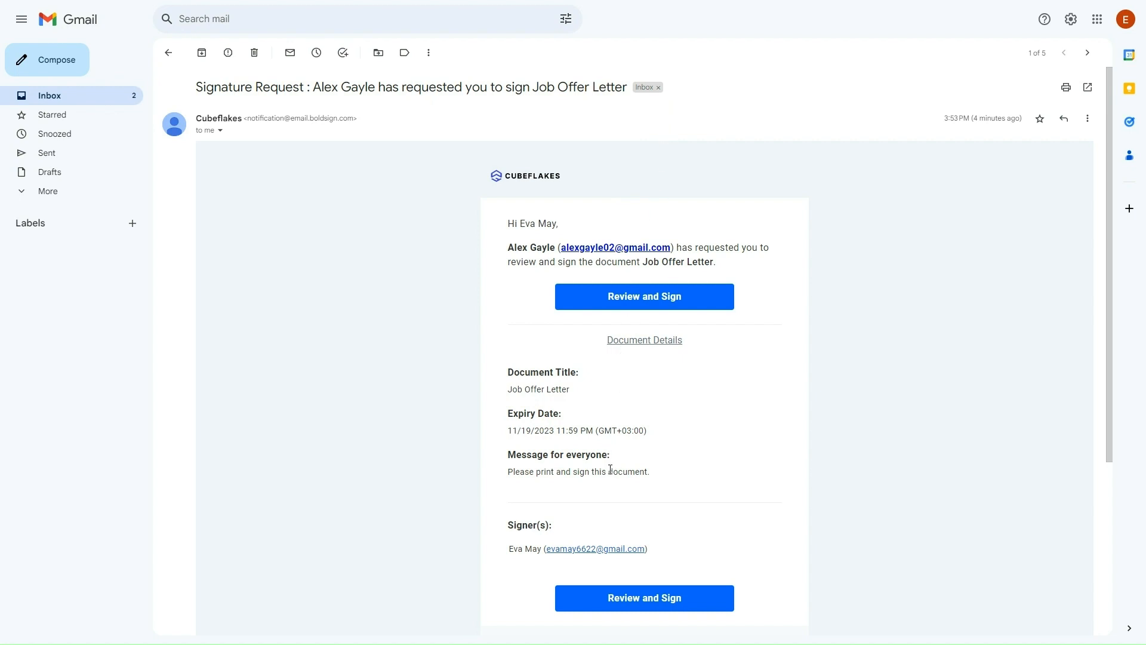
pyautogui.moveTo(644, 296)
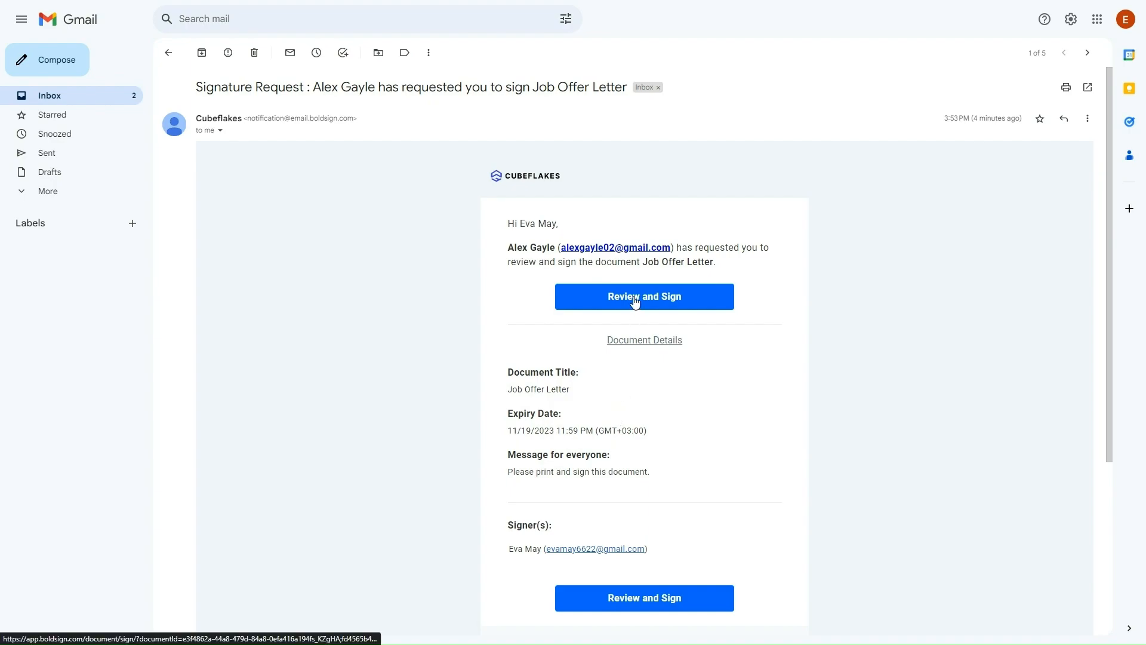
# Review and sign the Job Offer Letter from the Gmail request email
pyautogui.click(644, 296)
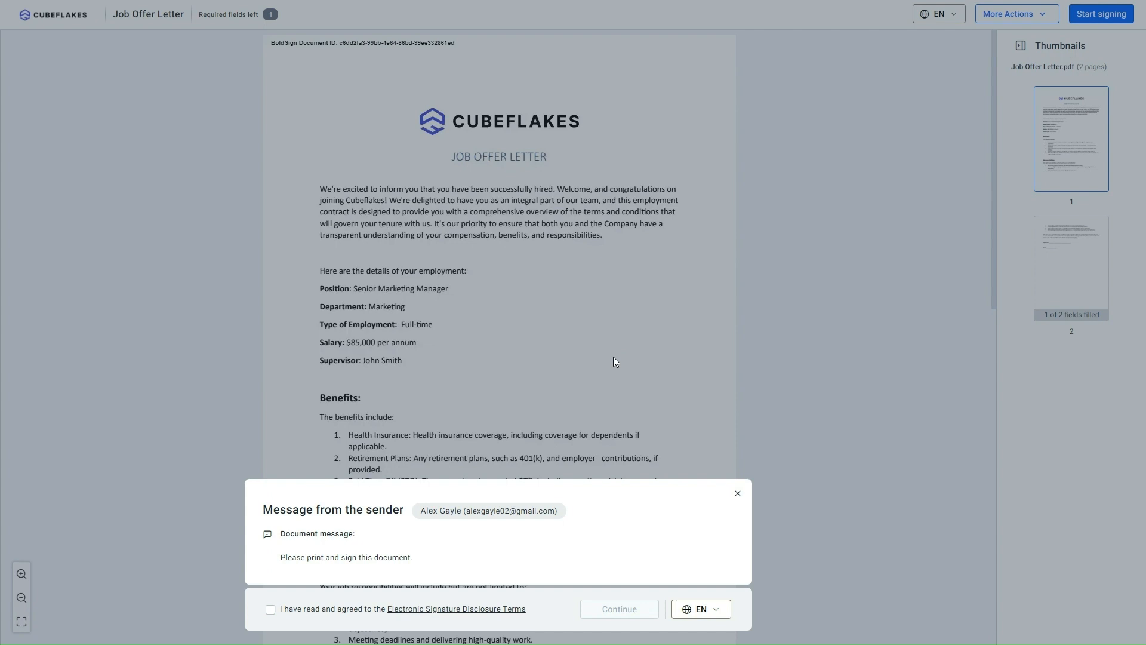
pyautogui.moveTo(402, 570)
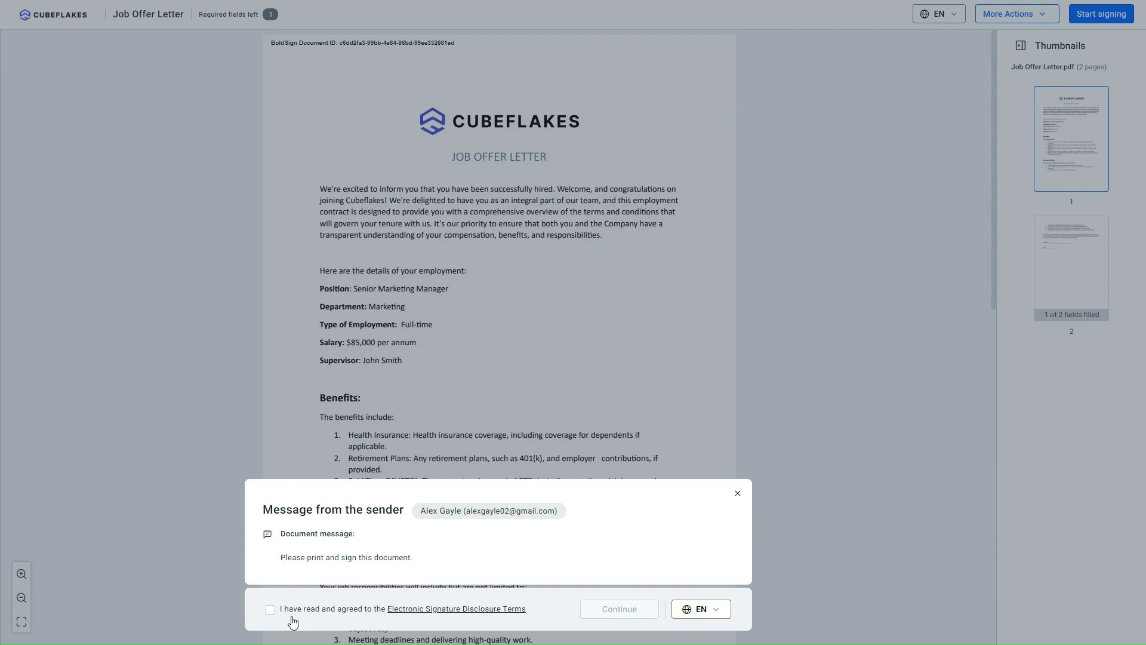
# Agree to the electronic signature disclosure and show the document's more actions
pyautogui.click(738, 493)
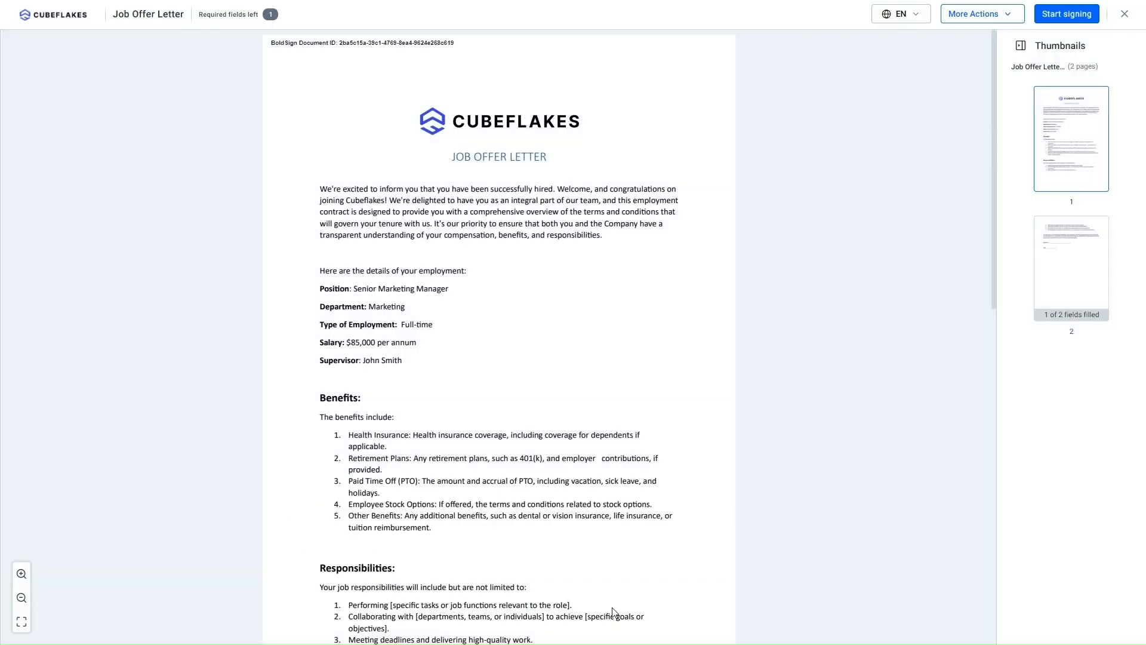
pyautogui.moveTo(943, 145)
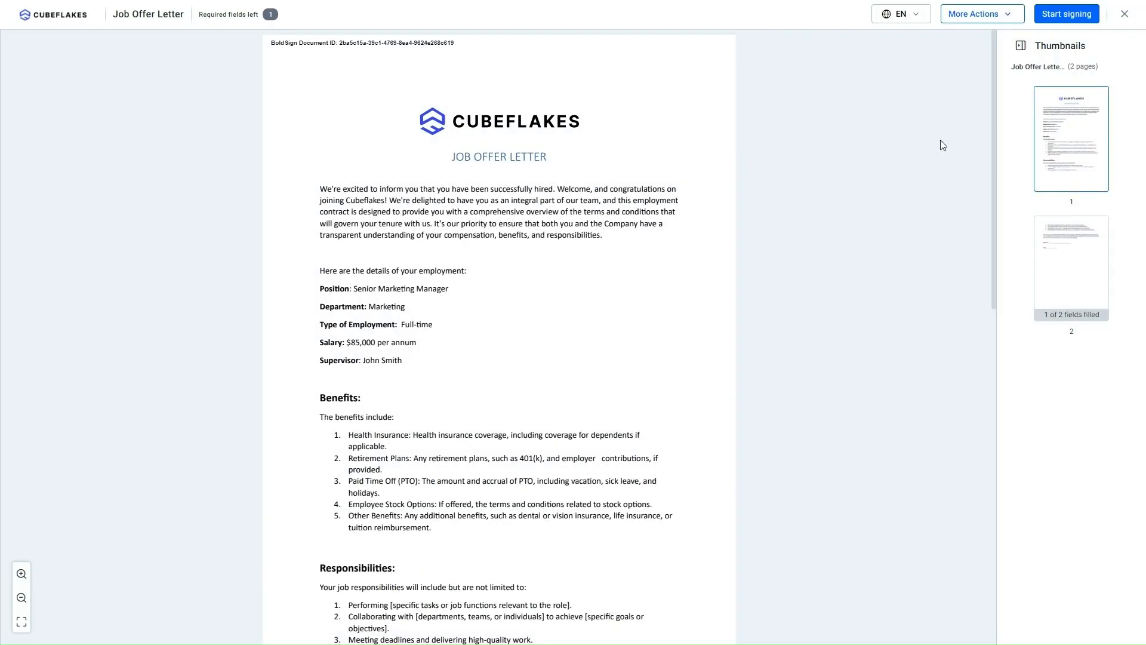
pyautogui.click(982, 13)
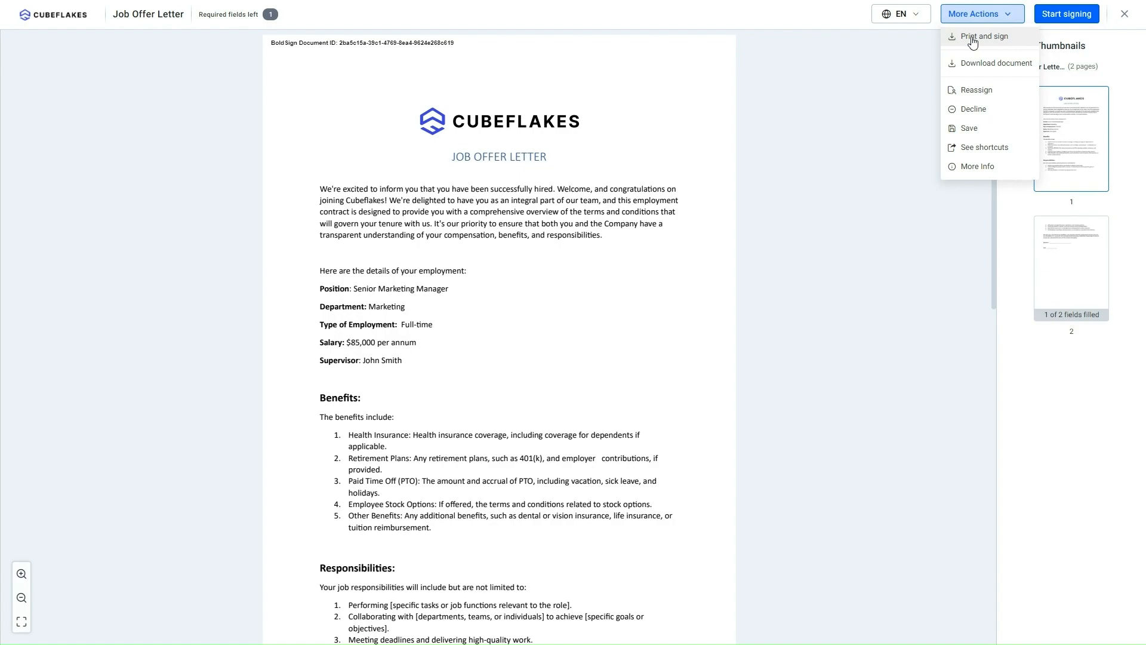
# Switch to print and sign, confirm, and download the letter PDF for printing
pyautogui.click(983, 36)
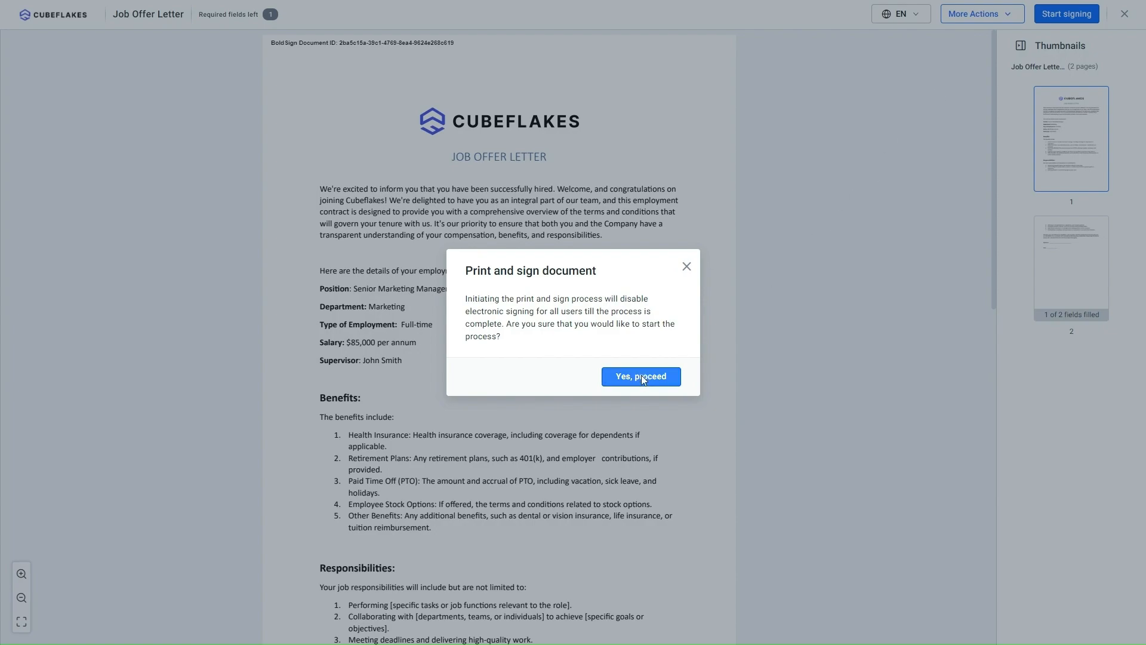
pyautogui.click(640, 376)
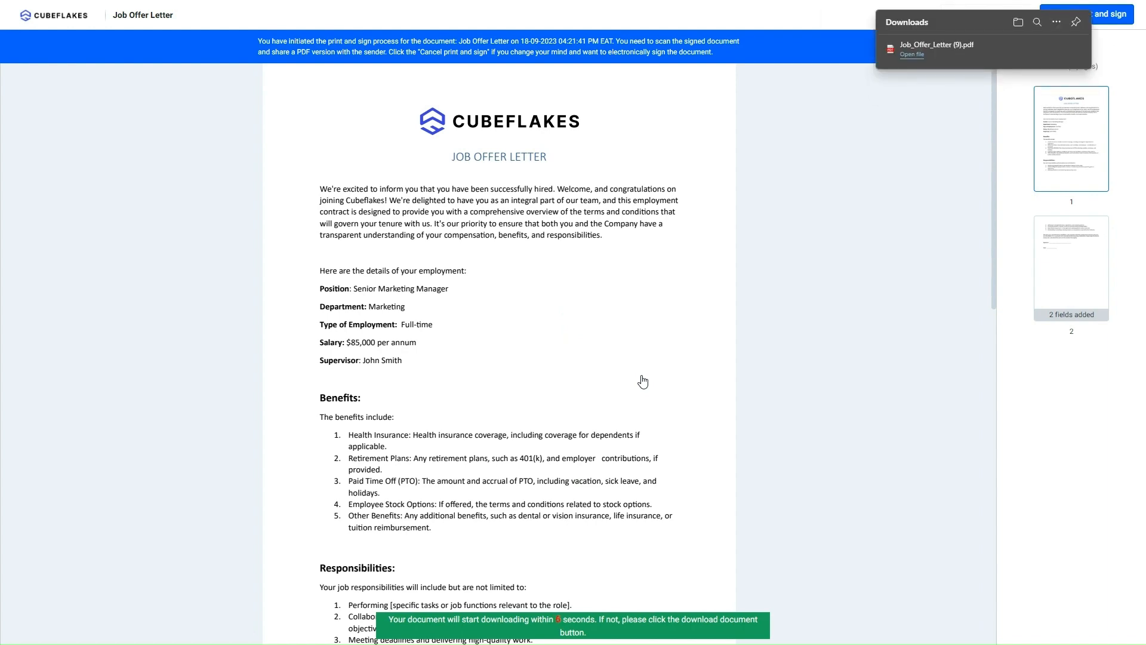
pyautogui.scroll(-3)
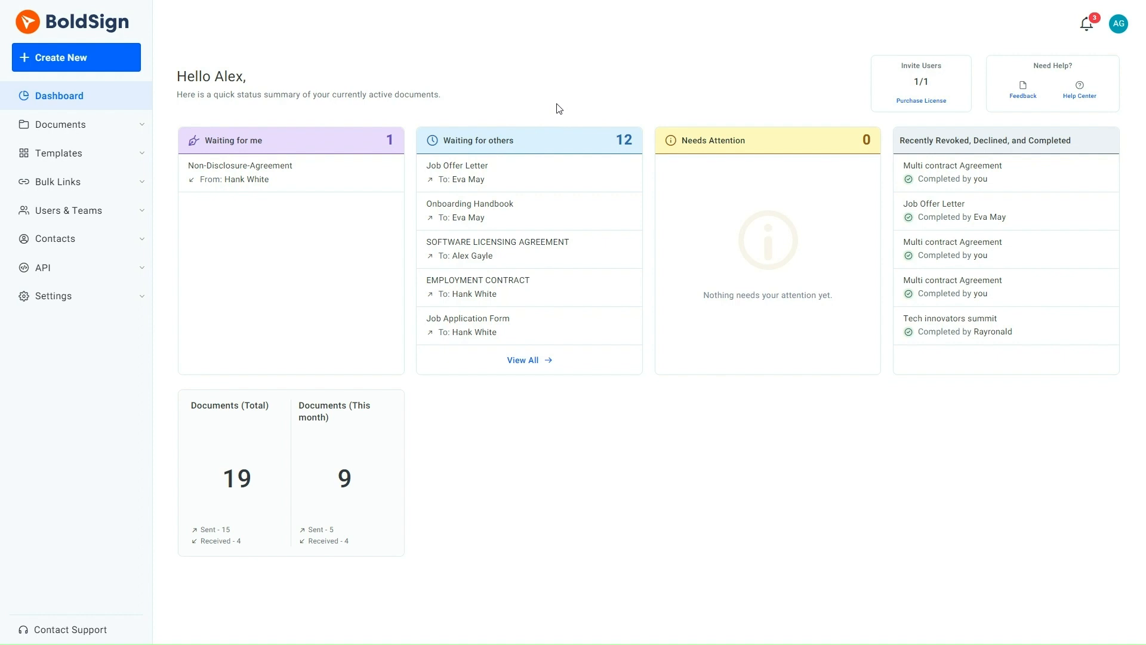
pyautogui.moveTo(151, 130)
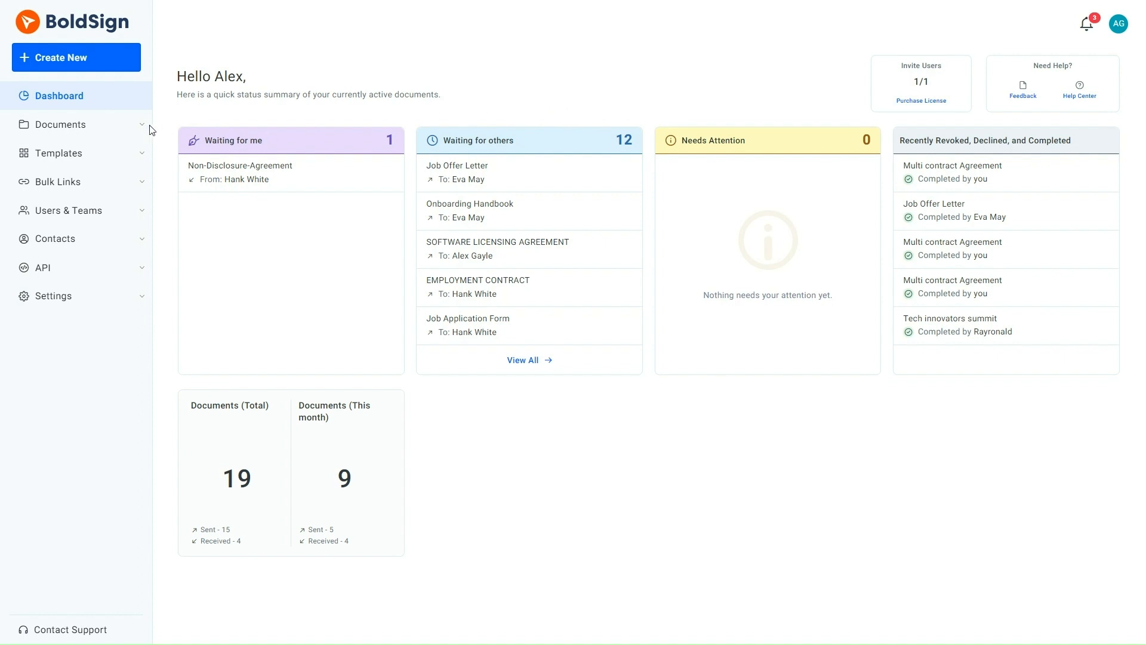
# From My Documents, upload the scanned signed copy of the Job Offer Letter
pyautogui.click(73, 150)
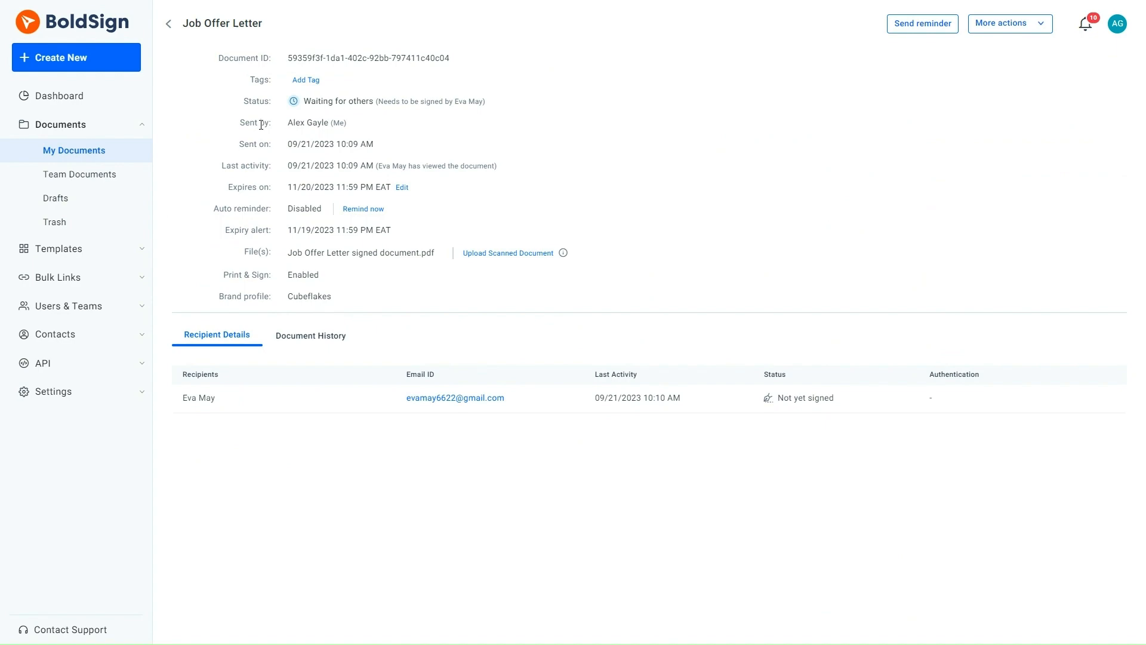
pyautogui.click(508, 252)
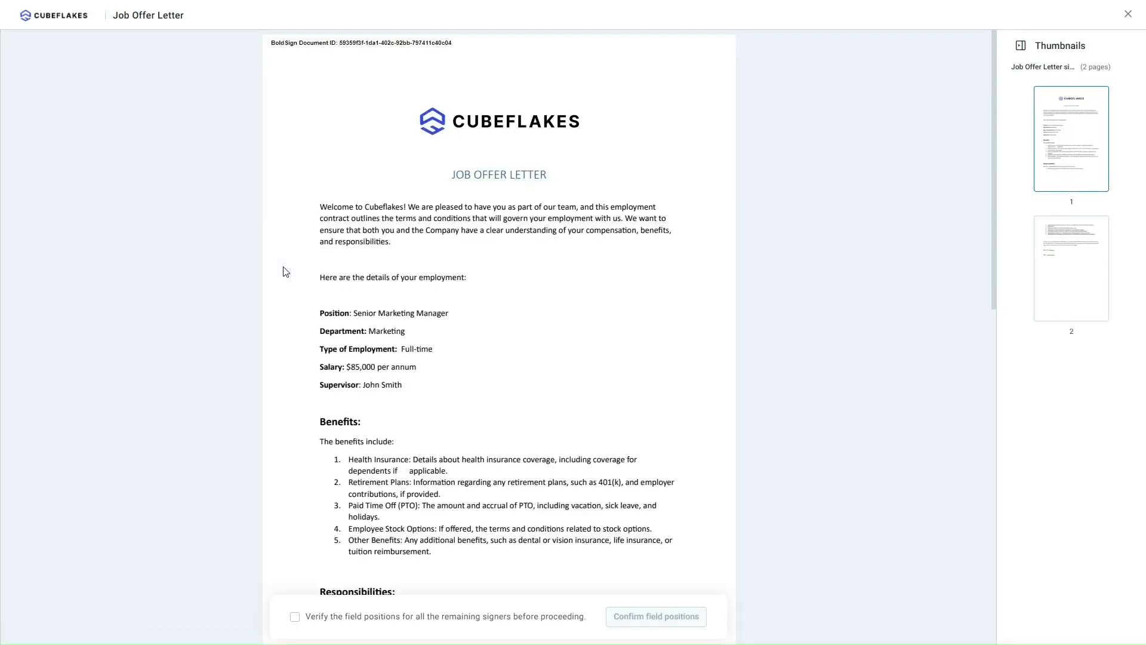
pyautogui.scroll(-3)
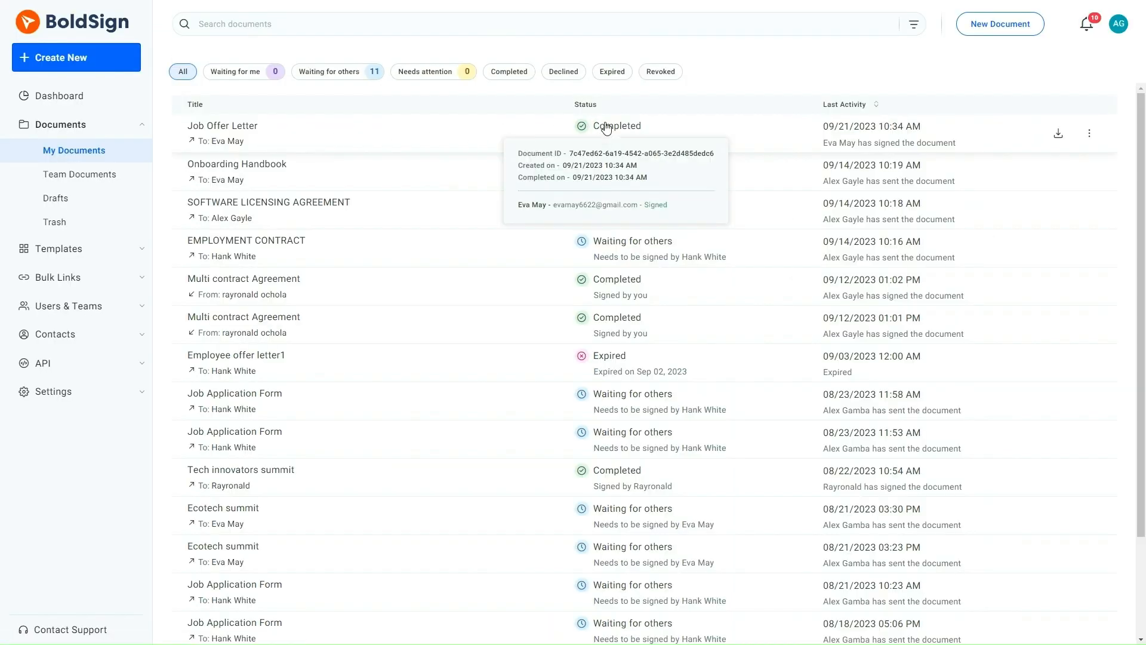
pyautogui.moveTo(613, 129)
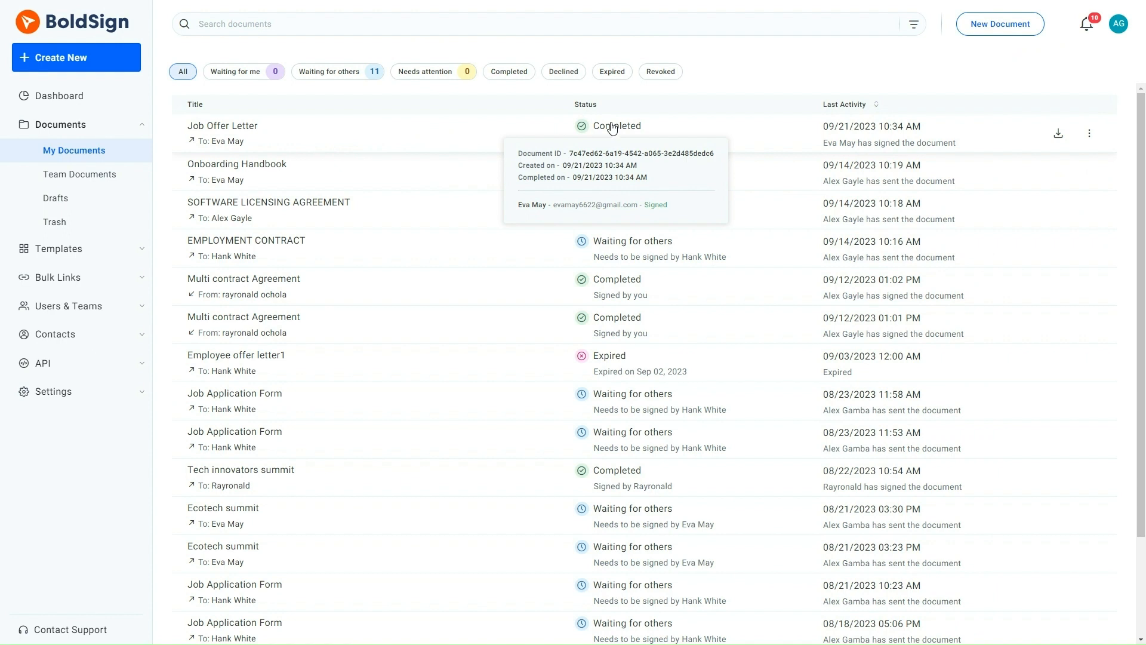
pyautogui.moveTo(687, 135)
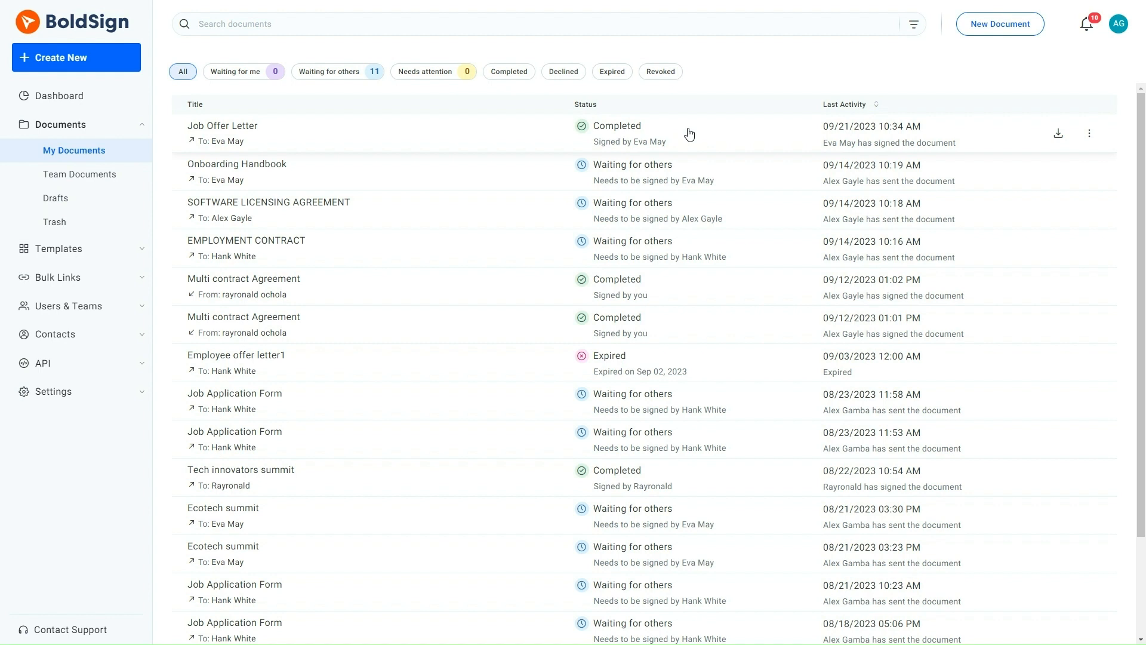
pyautogui.moveTo(1033, 138)
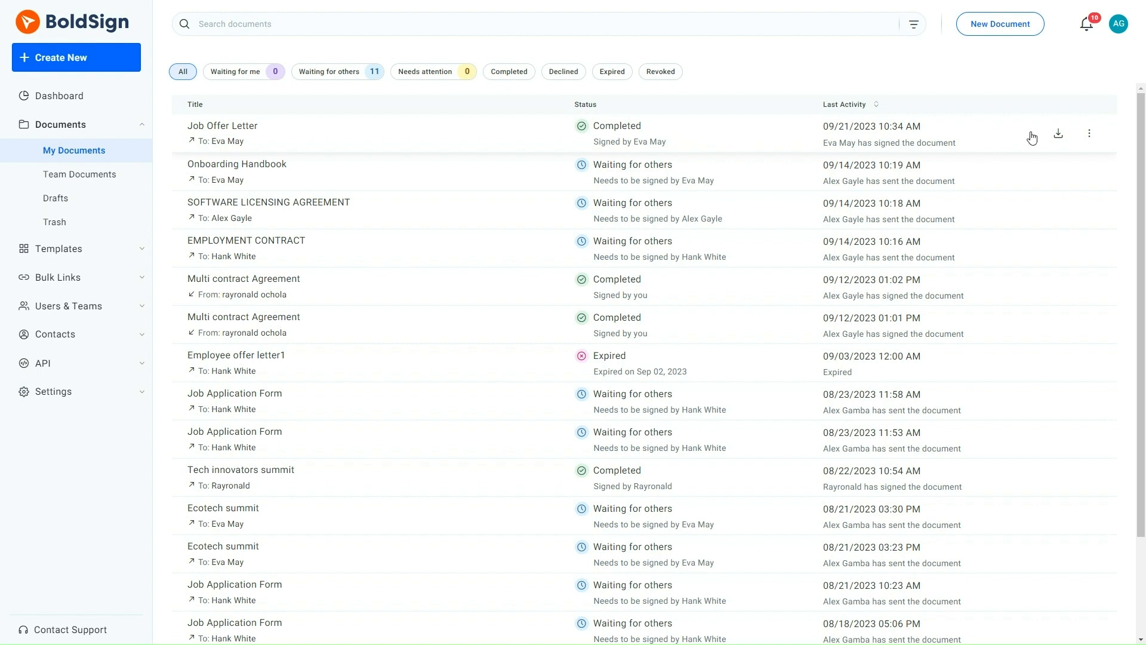
pyautogui.click(1058, 134)
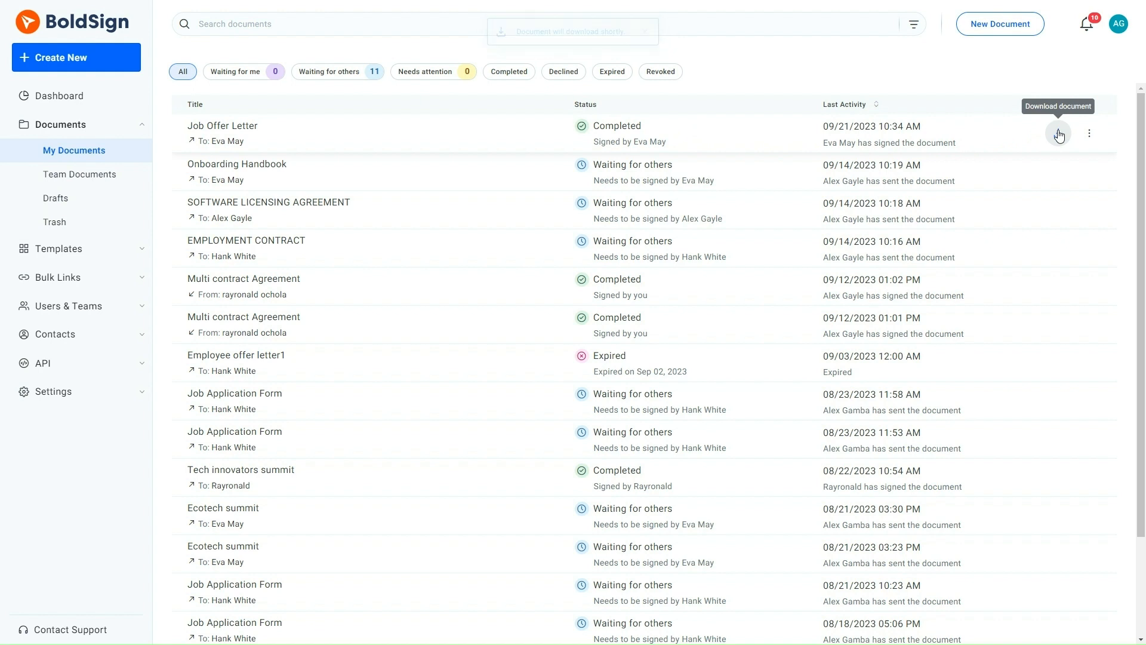
pyautogui.click(1059, 135)
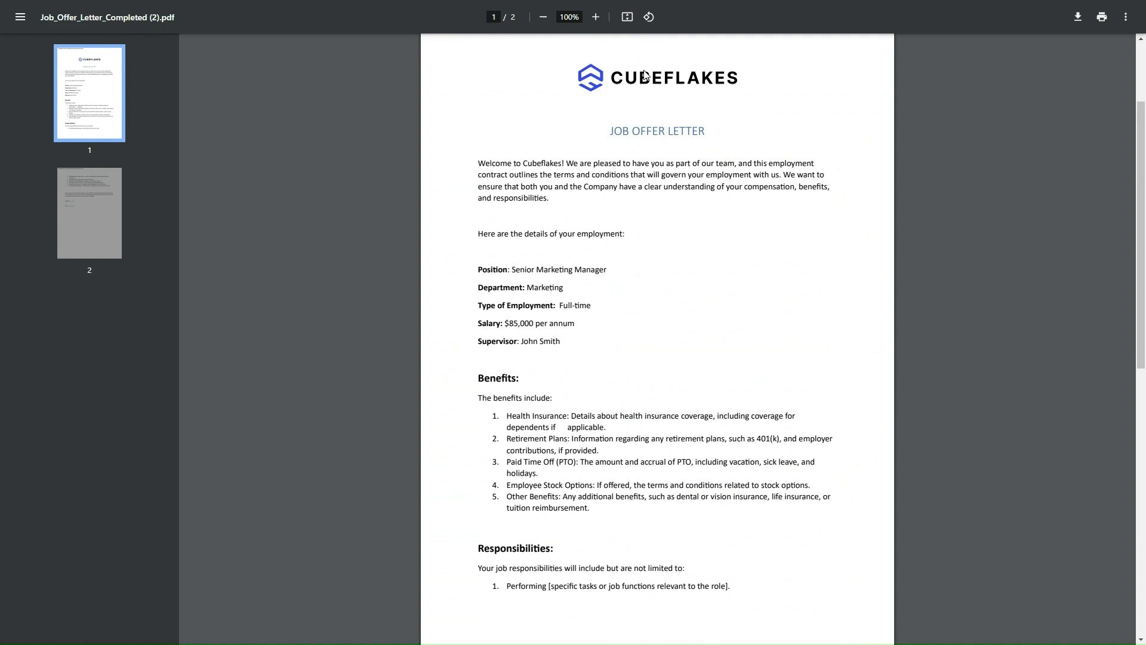
pyautogui.scroll(-3)
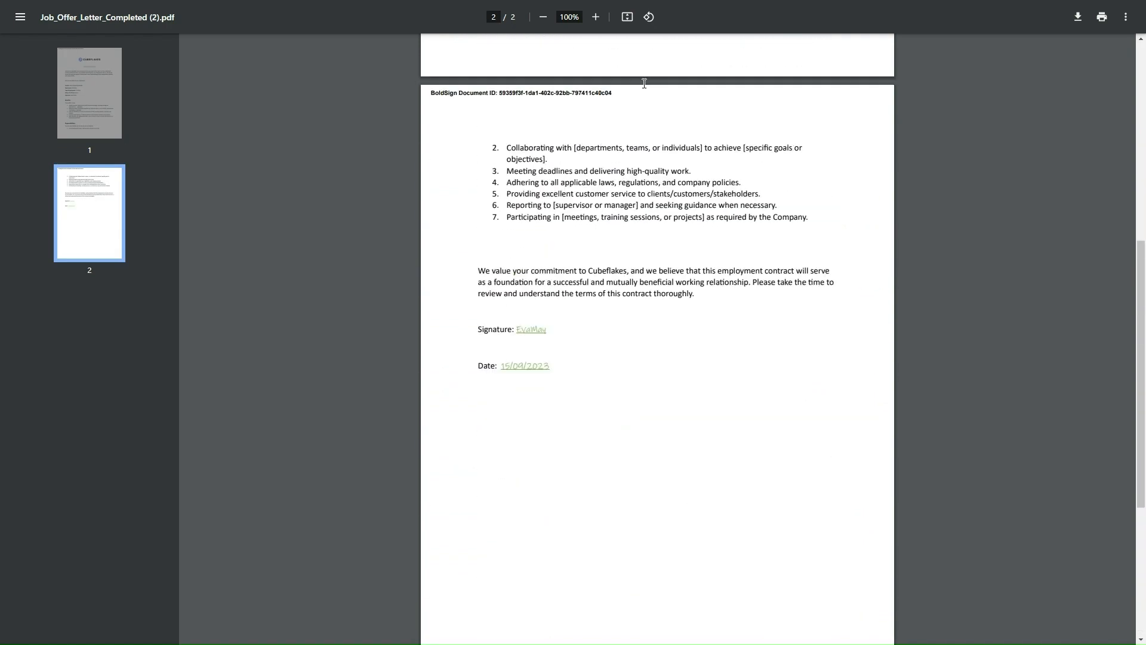